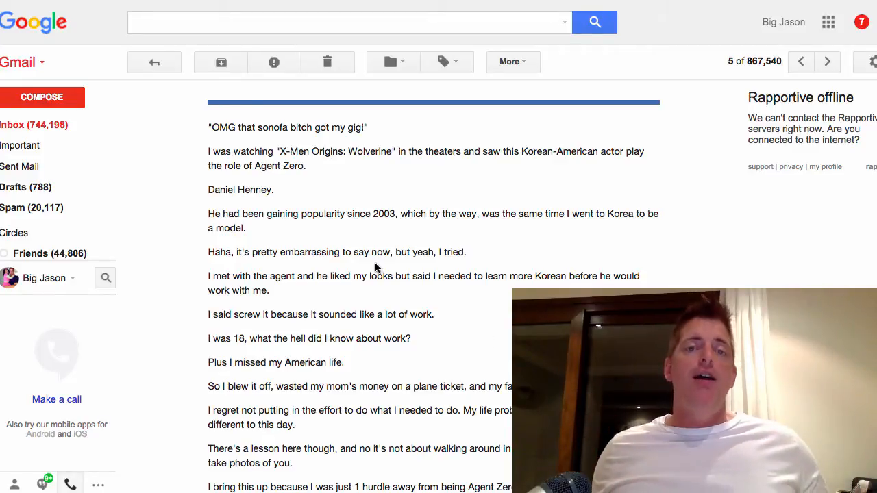
mouse_move(570, 185)
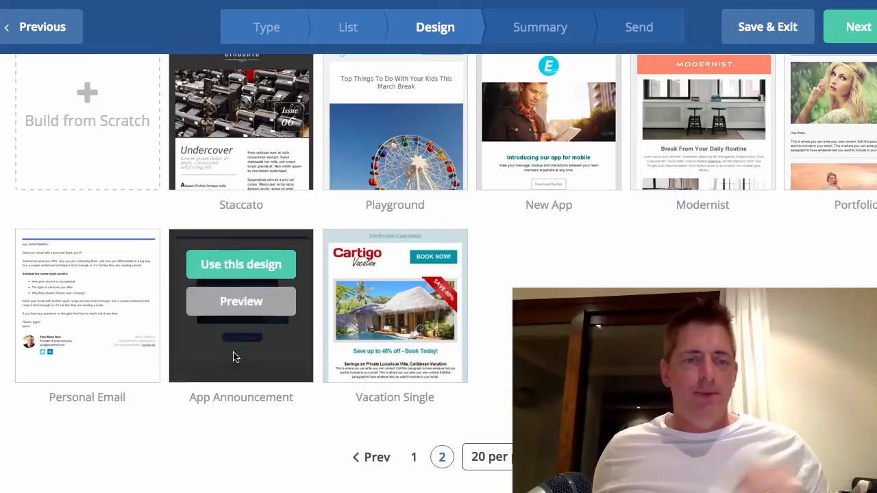
mouse_move(150, 474)
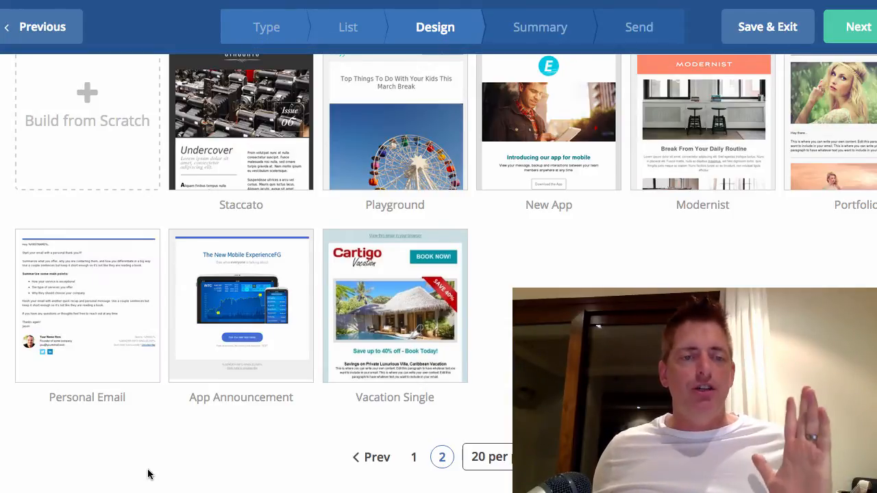
Use the Personal Email design with subject 'Stupid Blue Line At The Top Removal' and continue.
left_click(87, 264)
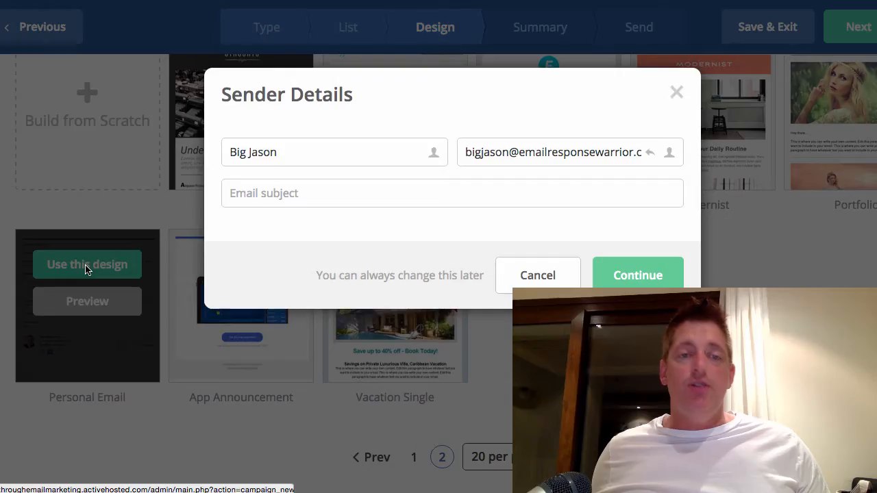
left_click(452, 193)
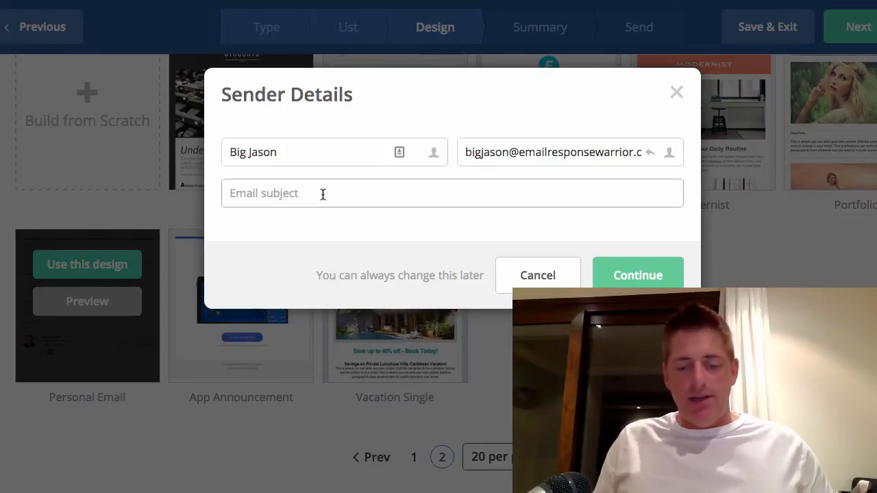
type("Stupid")
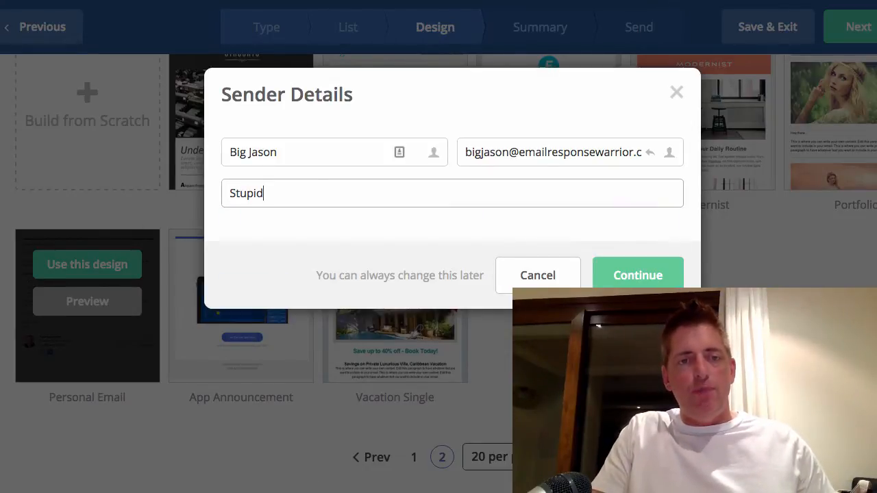
type("Blue Line")
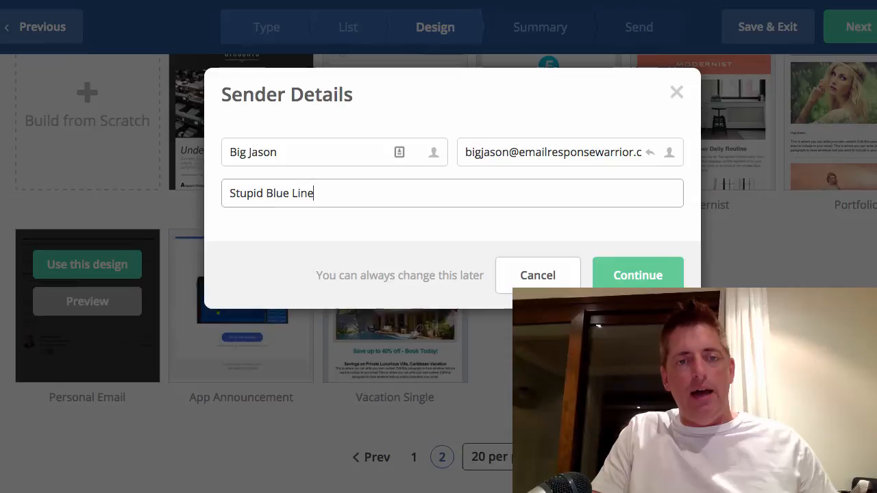
type("At The T")
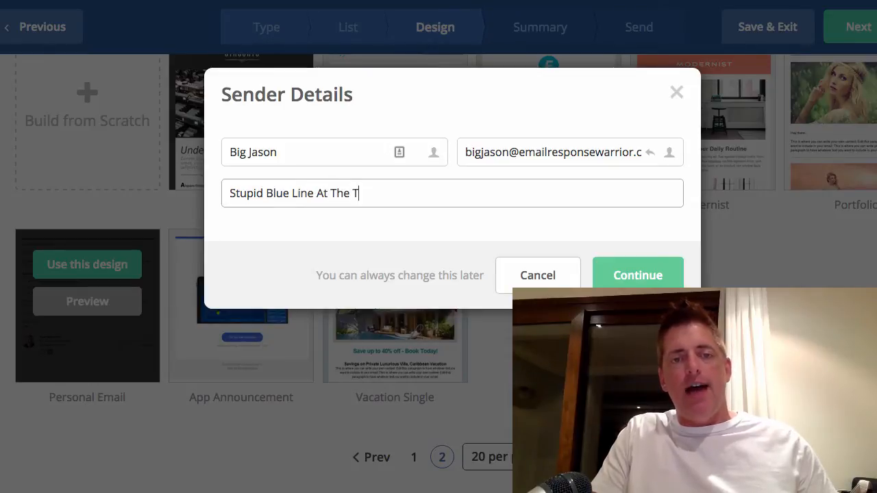
type("t")
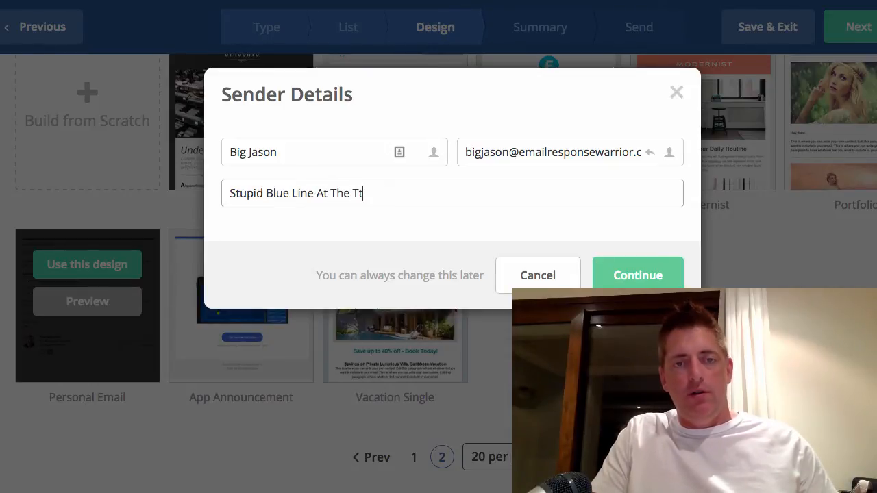
type("op")
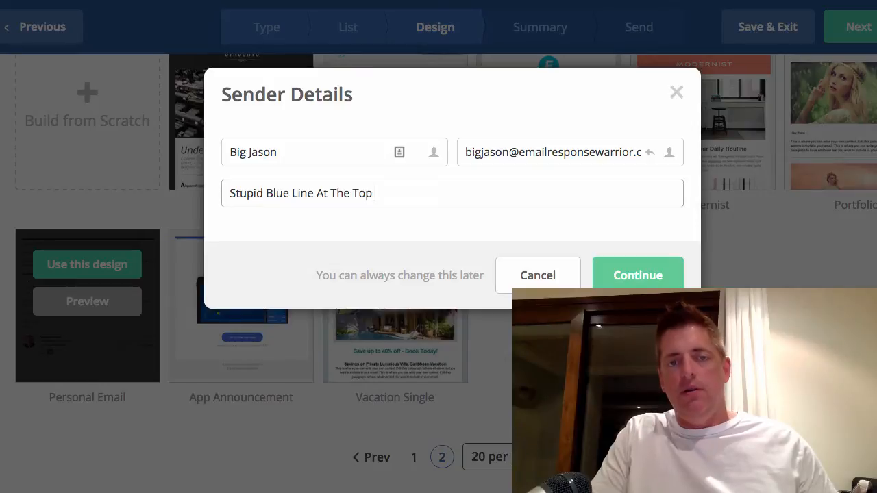
type("Removal")
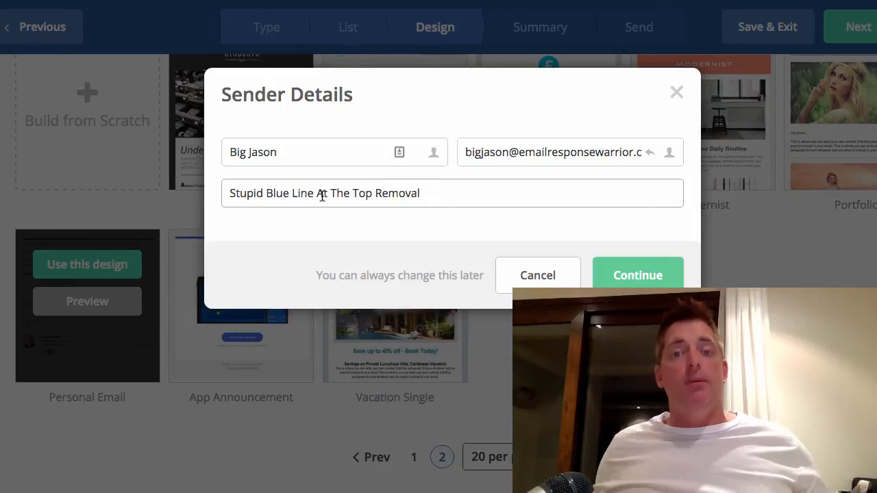
left_click(637, 275)
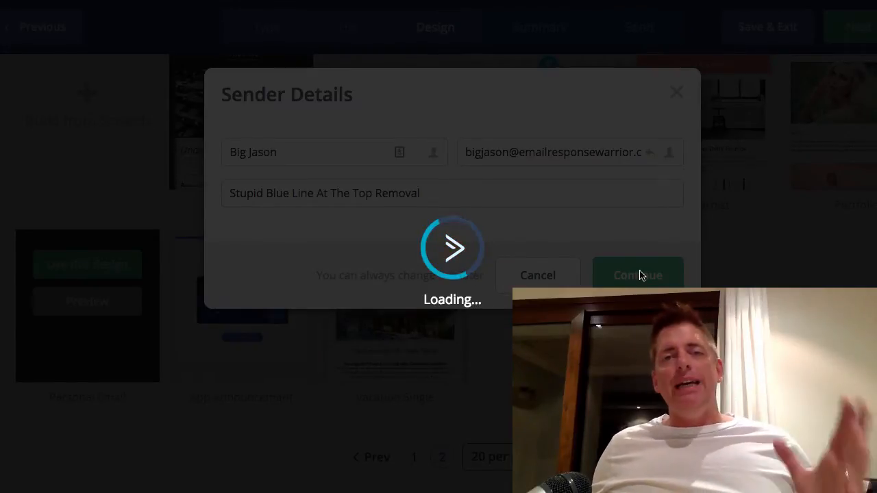
Continue past the sender details so the Personal Email template loads in the designer.
left_click(638, 275)
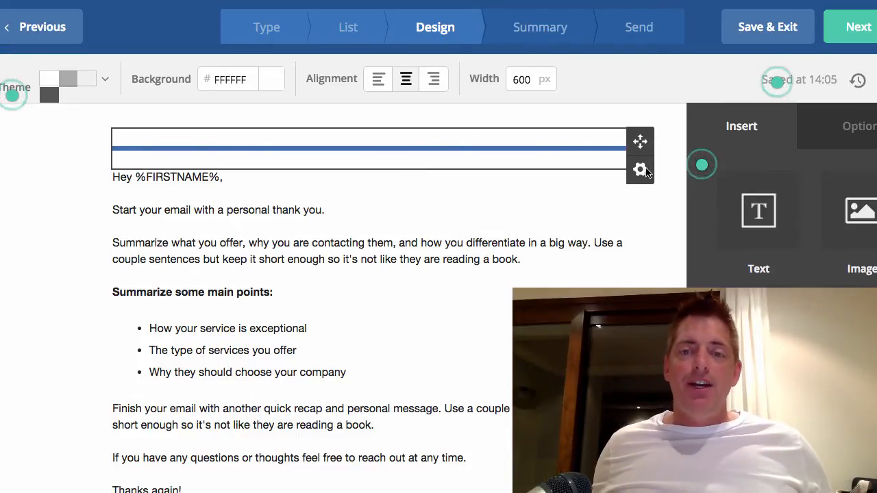
Delete the blue line block at the top via its gear menu and confirm with Yes.
left_click(639, 169)
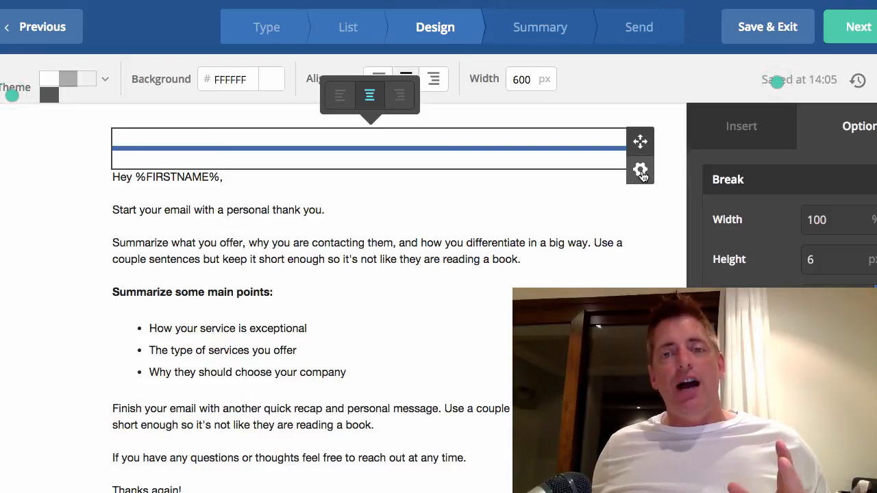
left_click(639, 170)
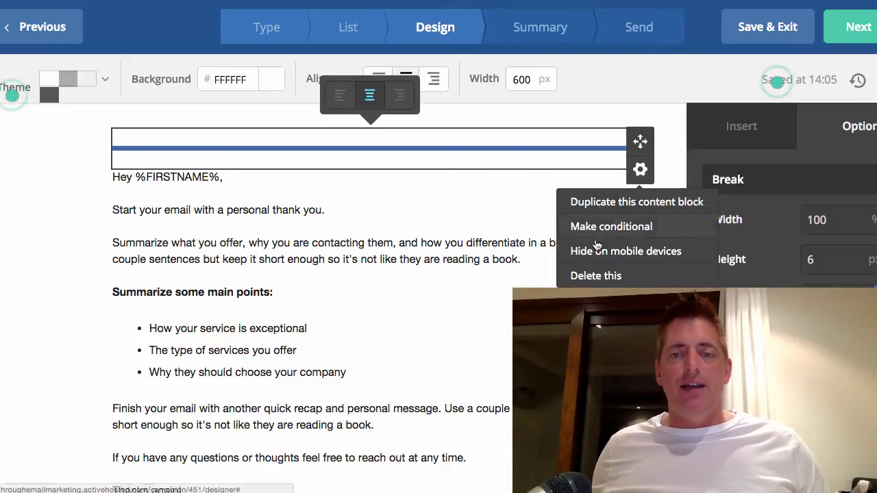
mouse_move(596, 275)
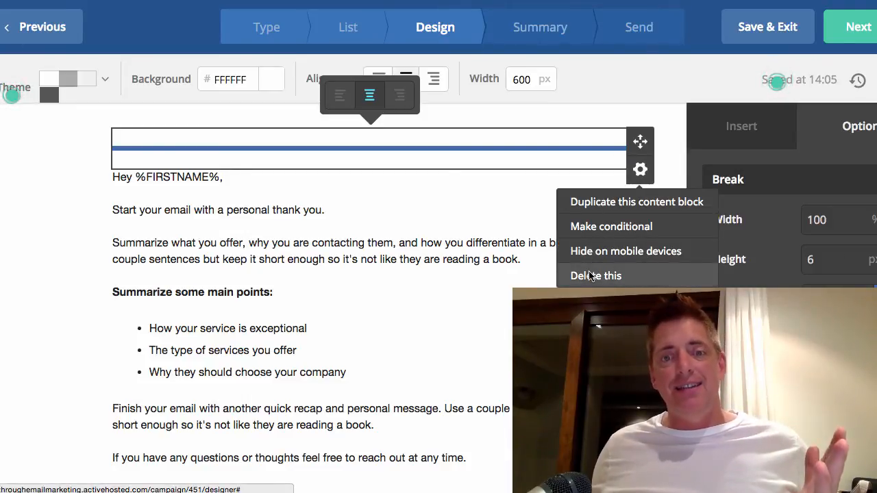
left_click(595, 276)
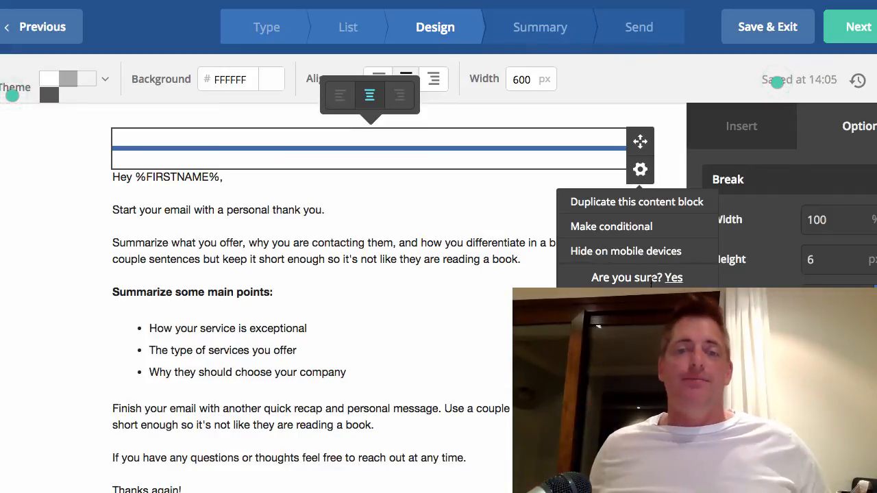
left_click(674, 277)
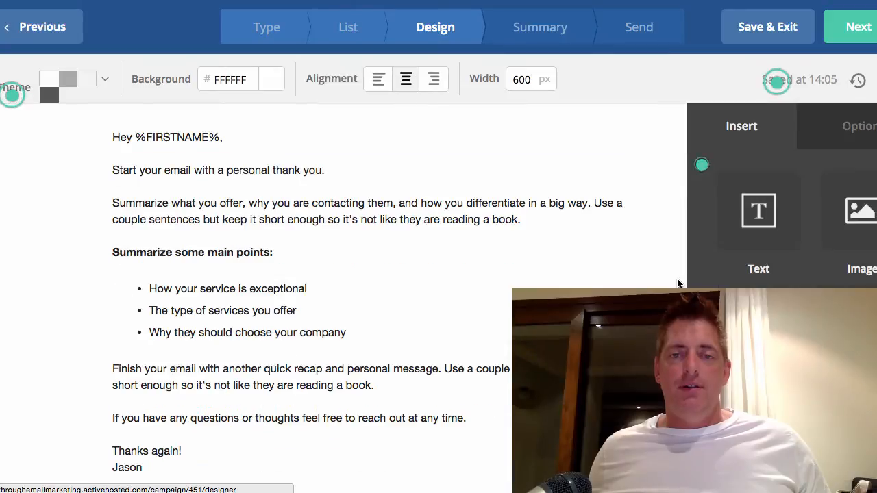